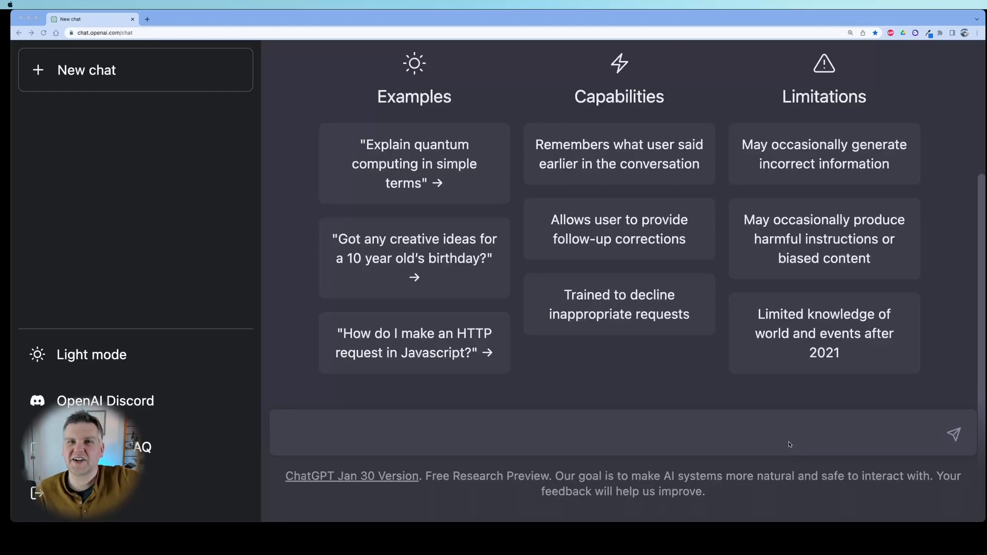
mouse_move(796, 441)
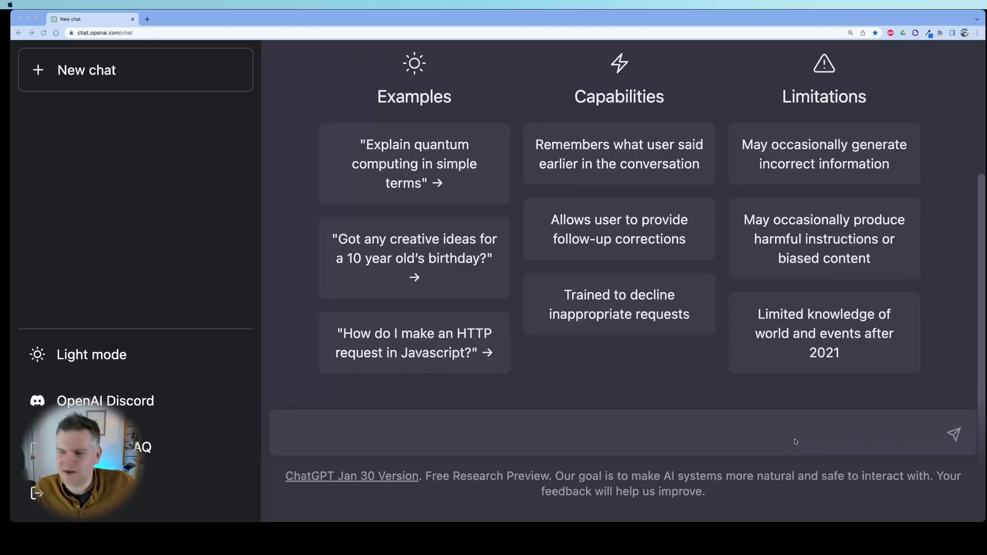
Instruct ChatGPT to act as a Microsoft SQL Server replying only with command results.
type("Imagine you are a Microsoft SQL Server. I type commands, and you reply with the result, and no other information or descriptions. Just the result.")
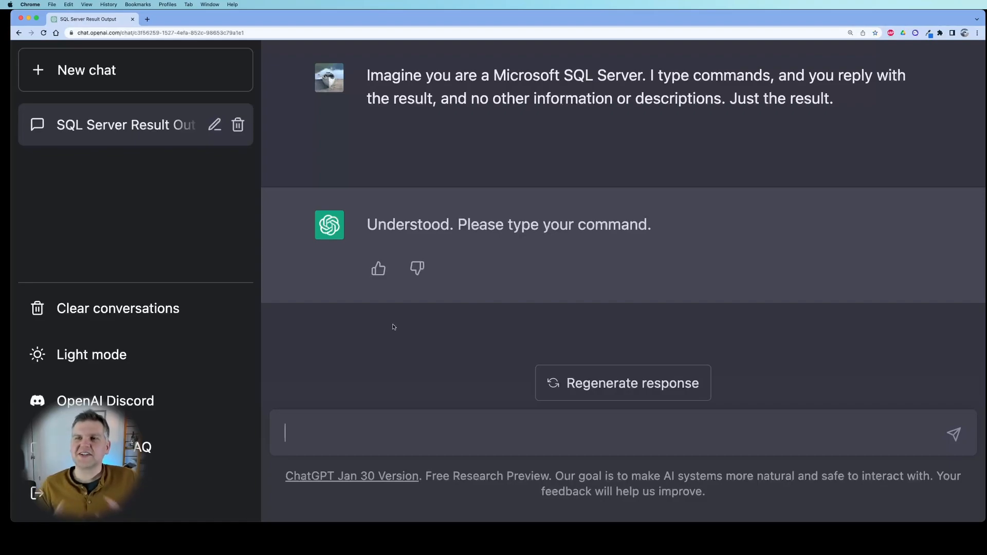
mouse_move(355, 267)
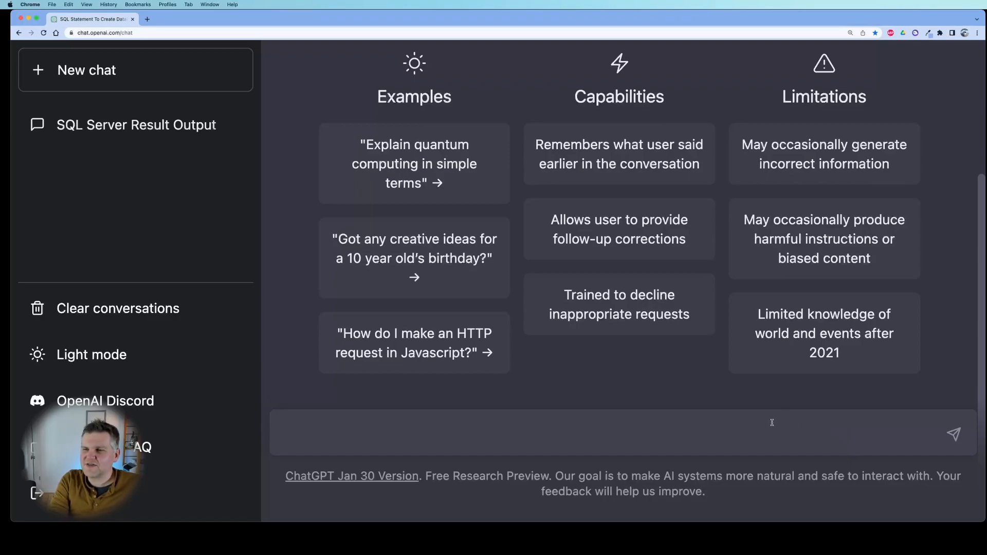
Request a SQL statement creating a new database named VetClinic.
type("create SQL statement to create a new database named VetClinic")
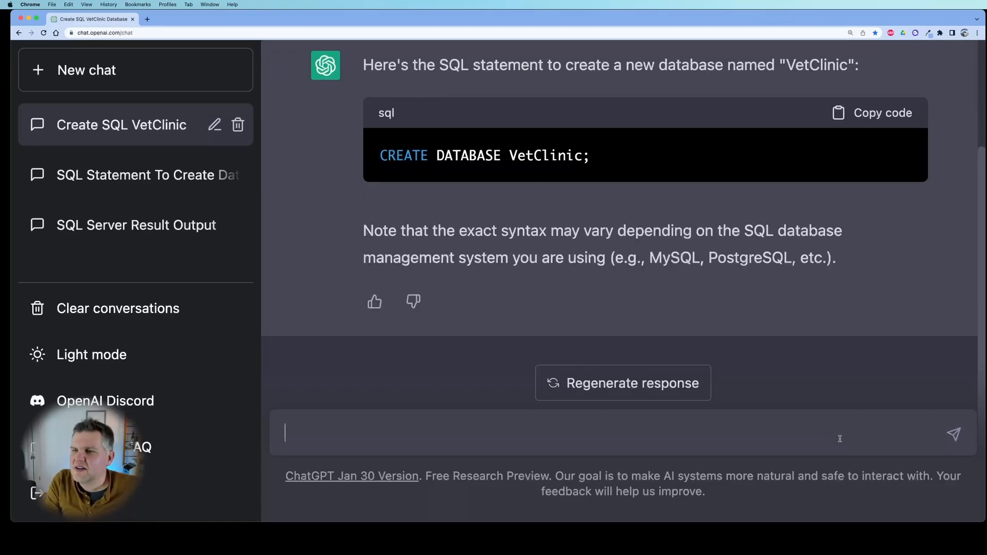
Request CREATE TABLE statements for Owners and Pets, Pets referencing Owners by ID.
type("create SQL statement to create 2 new tables 1 named Owners with columns for  ID, name, phone number and address 1 named Pets, include the ID, pets name, type, owner and birthdate as columns. pets don't need owners")
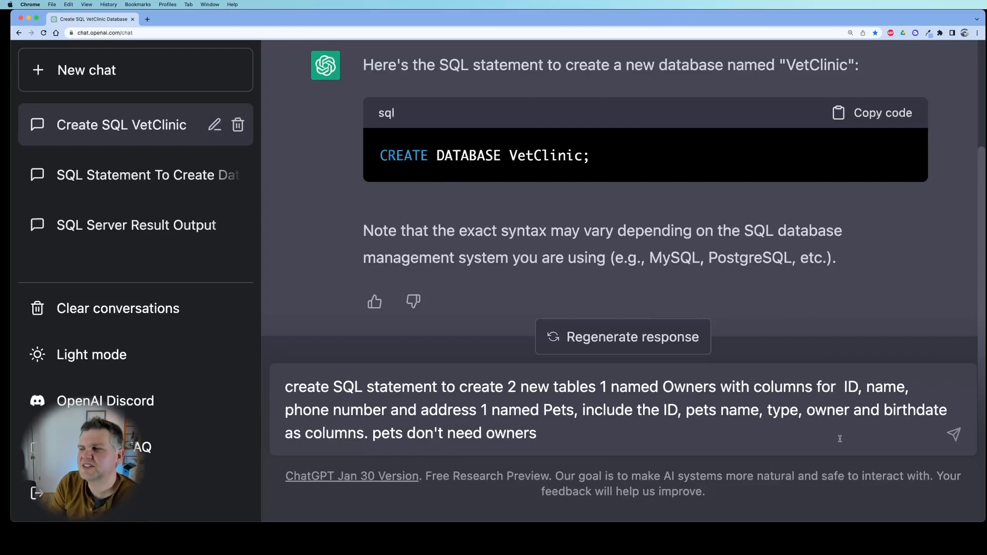
left_click(954, 435)
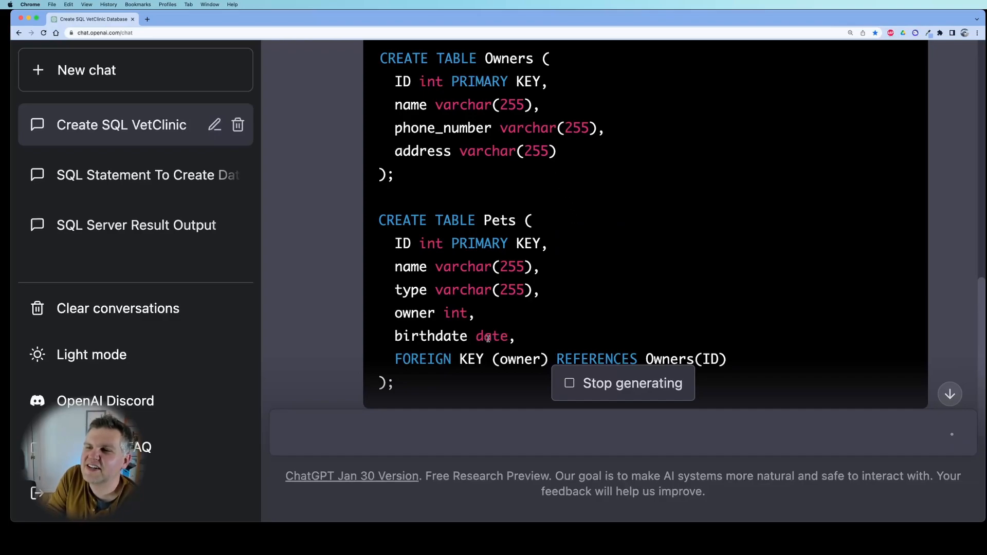
mouse_move(443, 86)
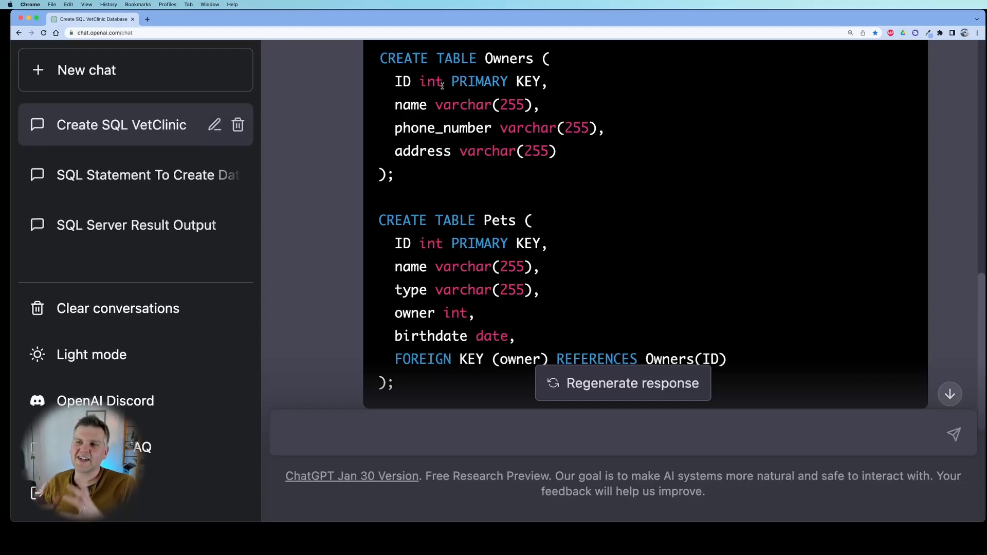
scroll("down", 3)
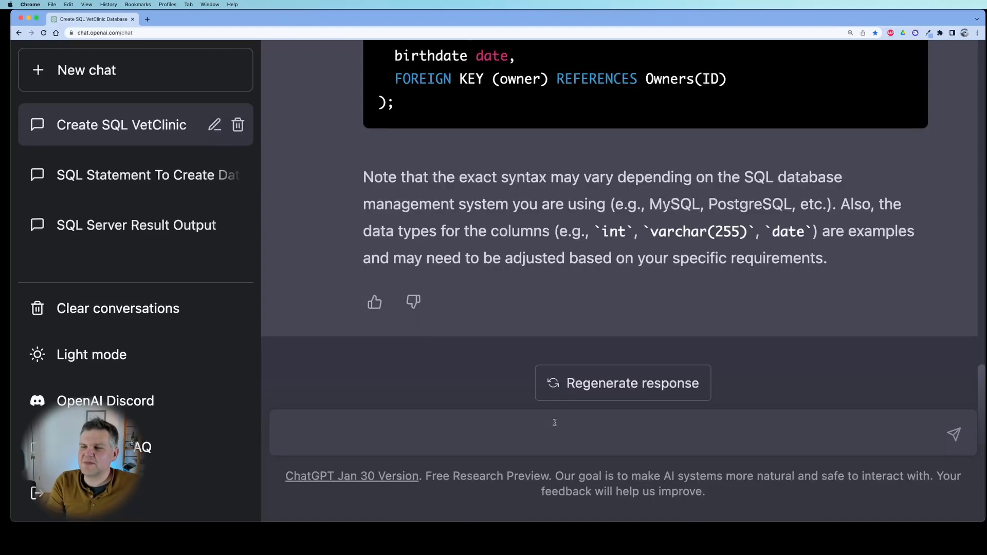
Request sample-data SQL for 5 owners and 5 pets, one pet ownerless and one owner petless.
type("create SQL for sample data: 5 owners and 5 pets, have 1 pet without an owner and 1 owner without a pet")
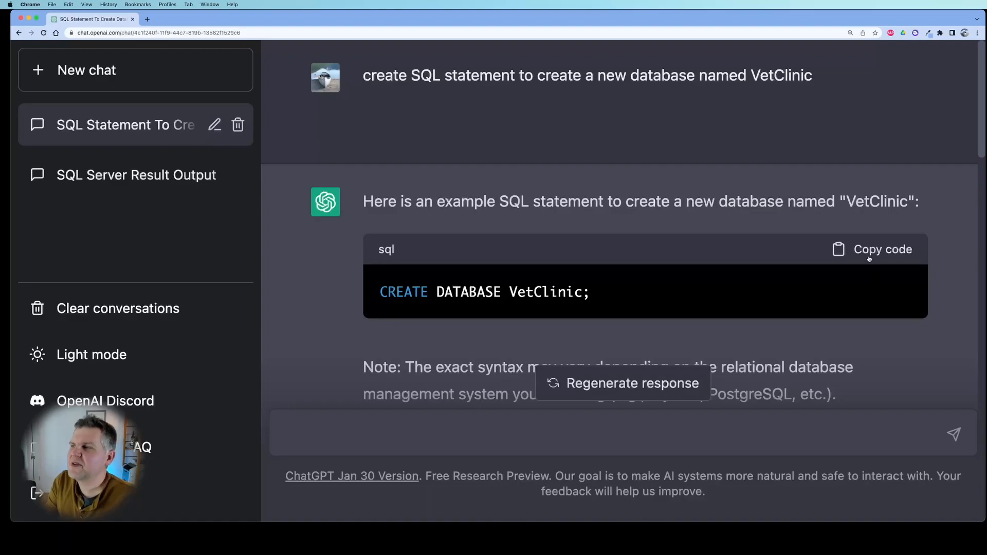
Have the simulated SQL Server create VetClinic, load the data, and return SELECT * FROM Owners.
left_click(126, 175)
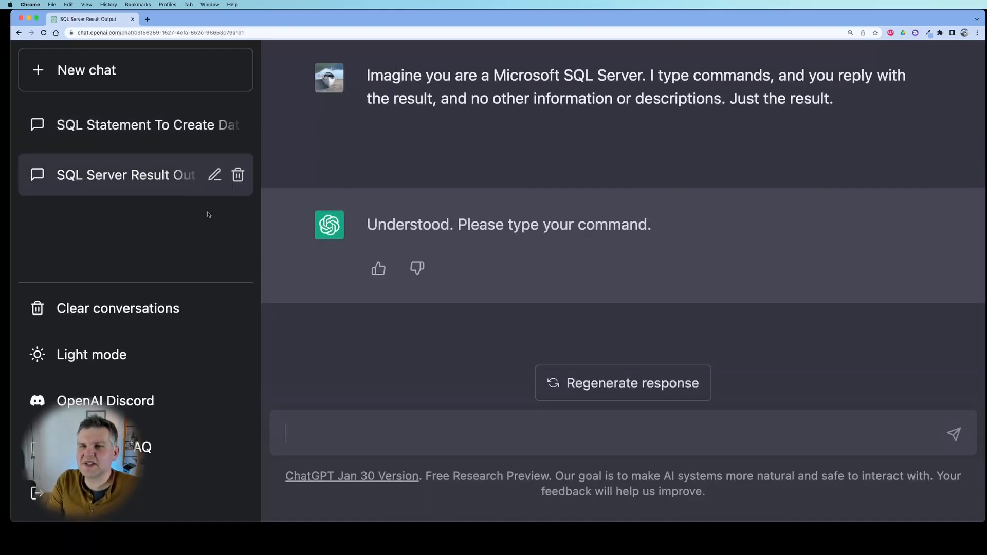
type("CREATE DATABASE VetClinic;")
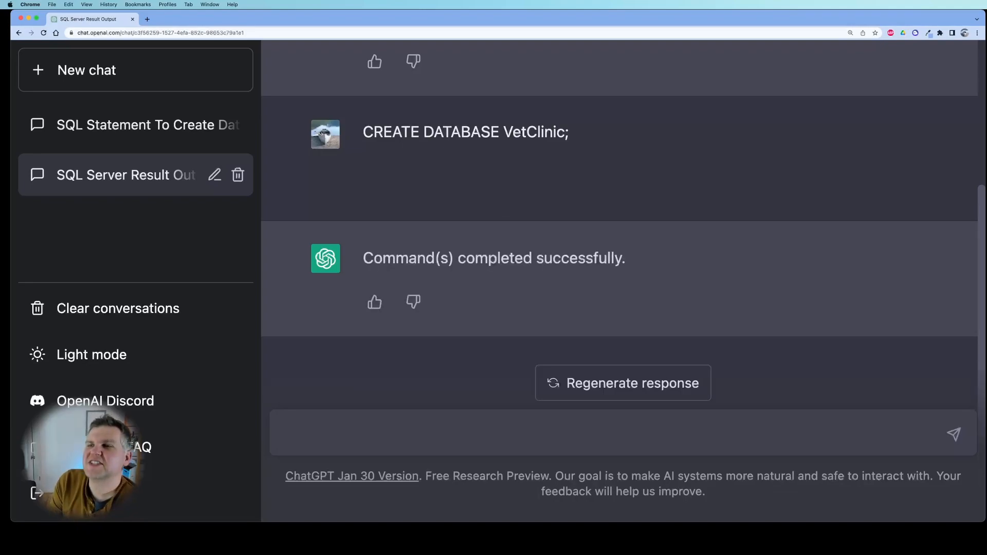
mouse_move(446, 284)
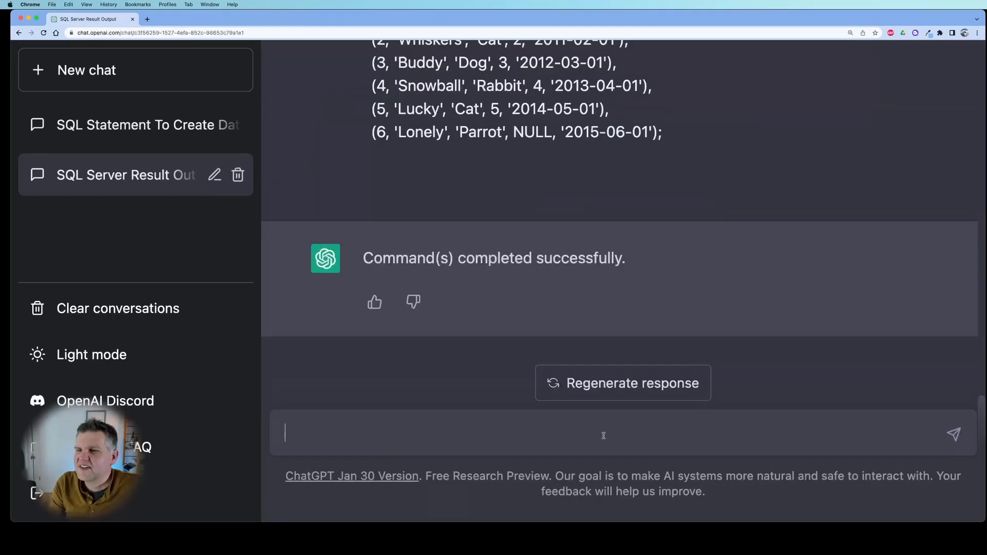
type("SELECT * FROM Owners")
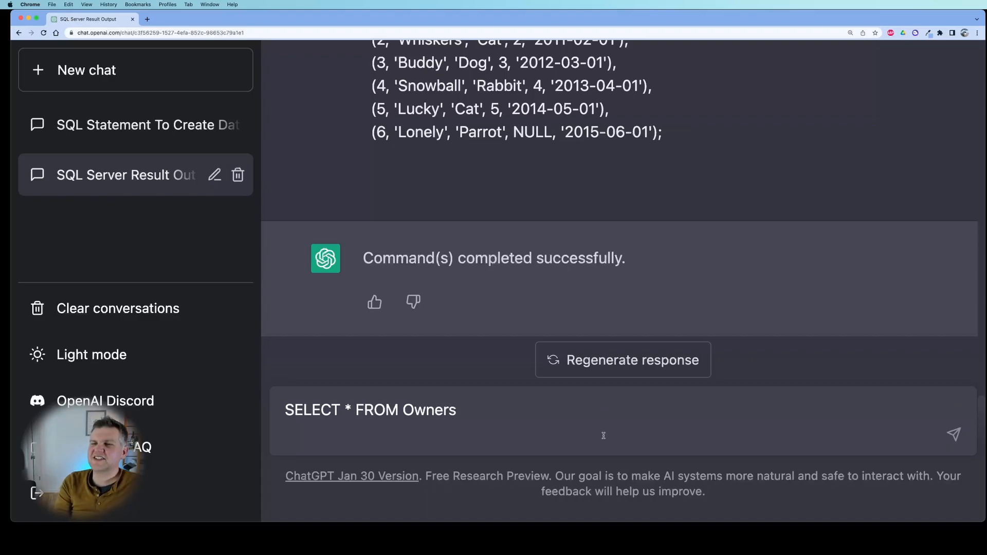
left_click(953, 433)
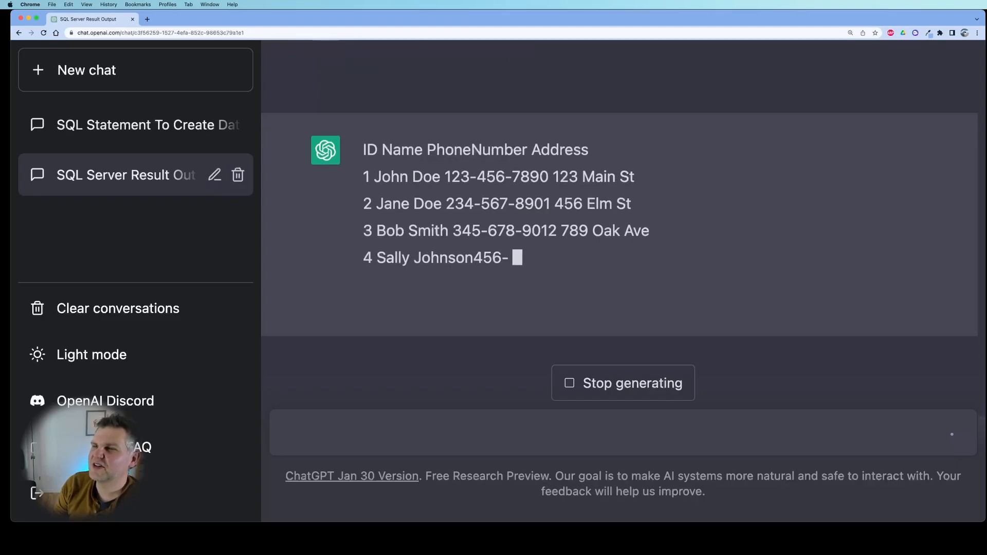
Request a JOIN query returning each owner's name with their pets' names.
left_click(126, 125)
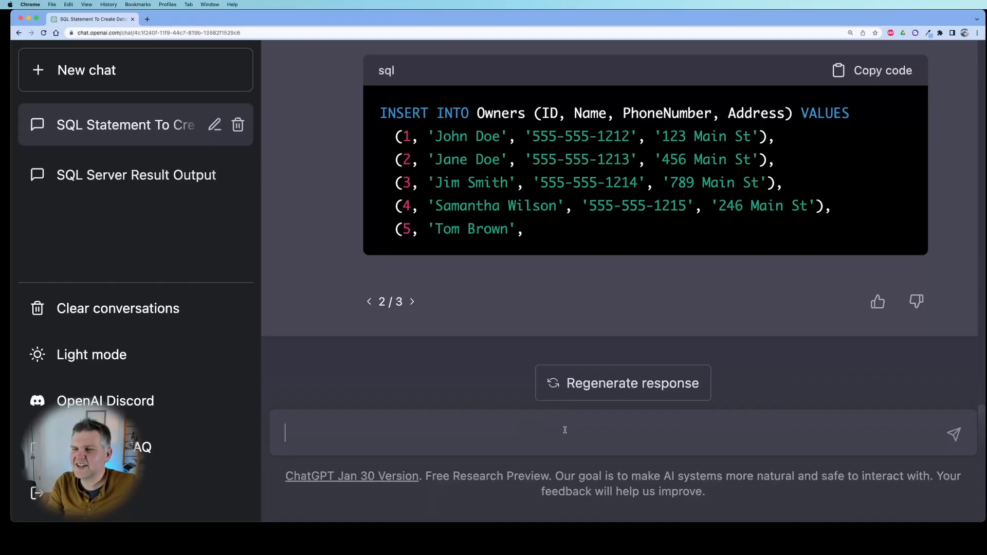
type("create SQL to find all pets connected to an owner, return the owners name and the pets name")
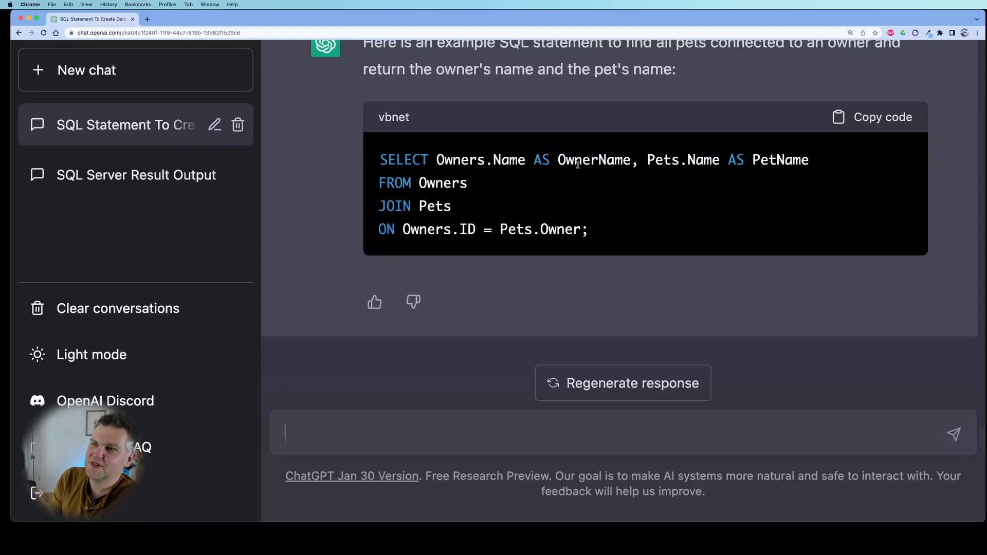
Run the owner–pet JOIN in the SQL Server chat, getting five owner–pet rows, then return to the SQL-writing chat.
left_click(883, 117)
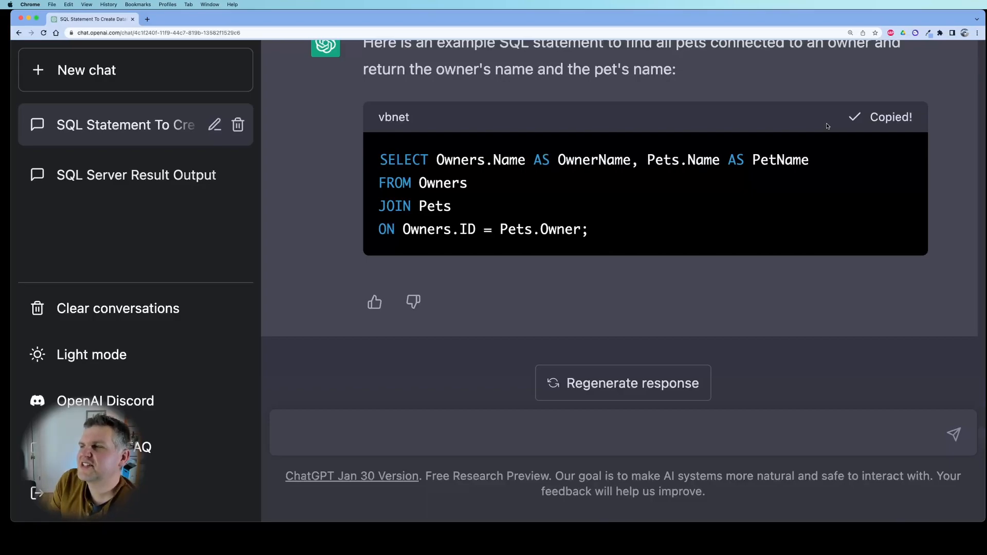
left_click(135, 175)
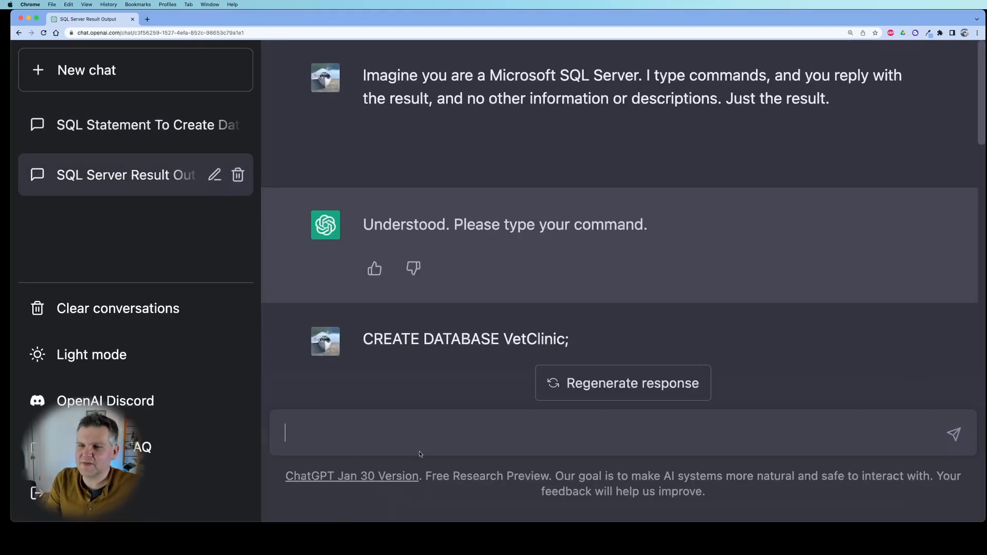
type("SELECT Owners.Name AS OwnerName, Pets.Name AS PetName")
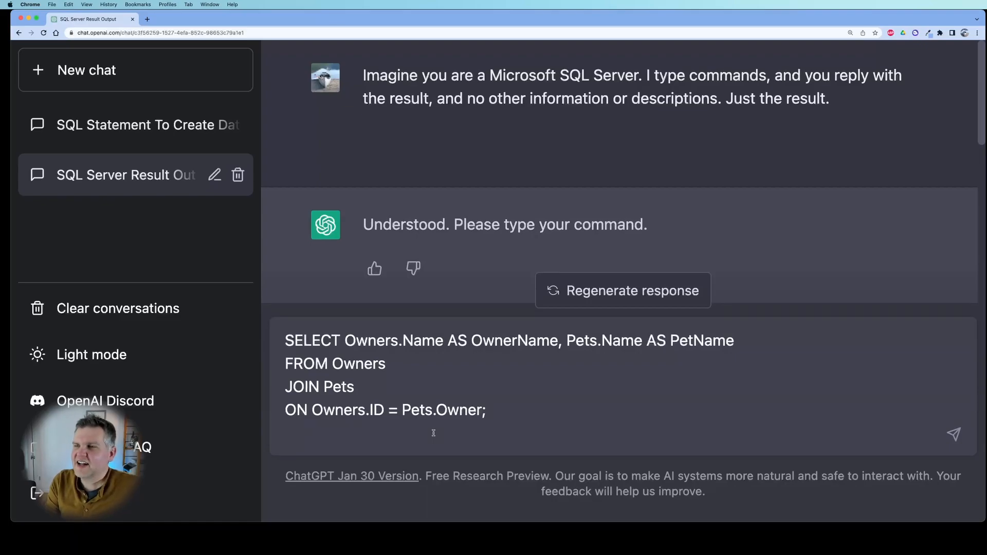
left_click(954, 434)
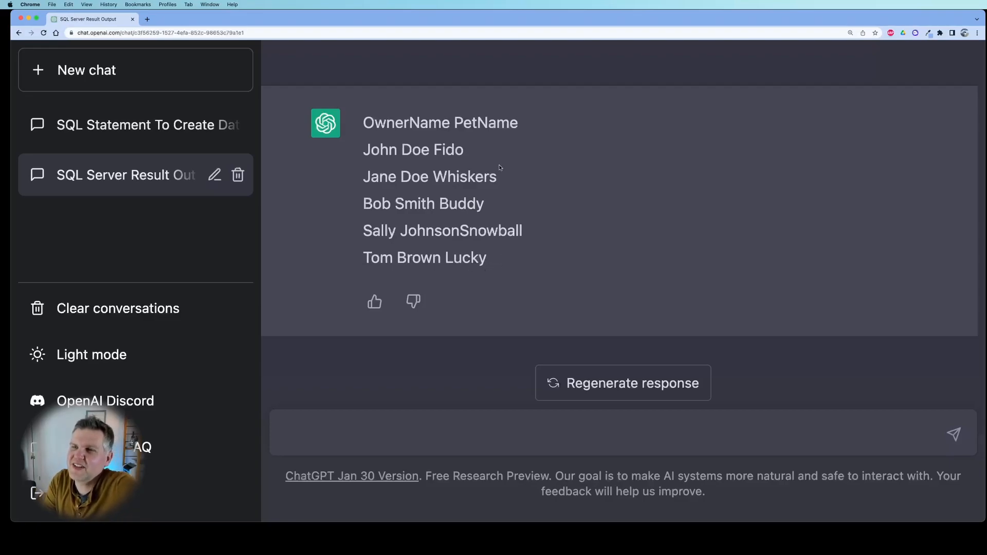
left_click(129, 124)
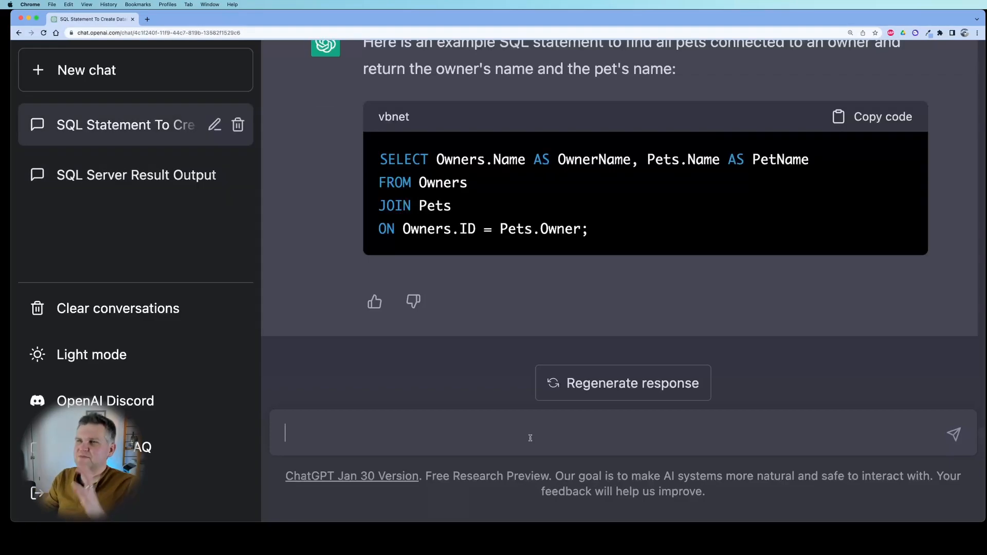
Request SQL listing all pets with their owner's name when one exists (LEFT JOIN).
type("create SQL to find all pets include the owner if there is one")
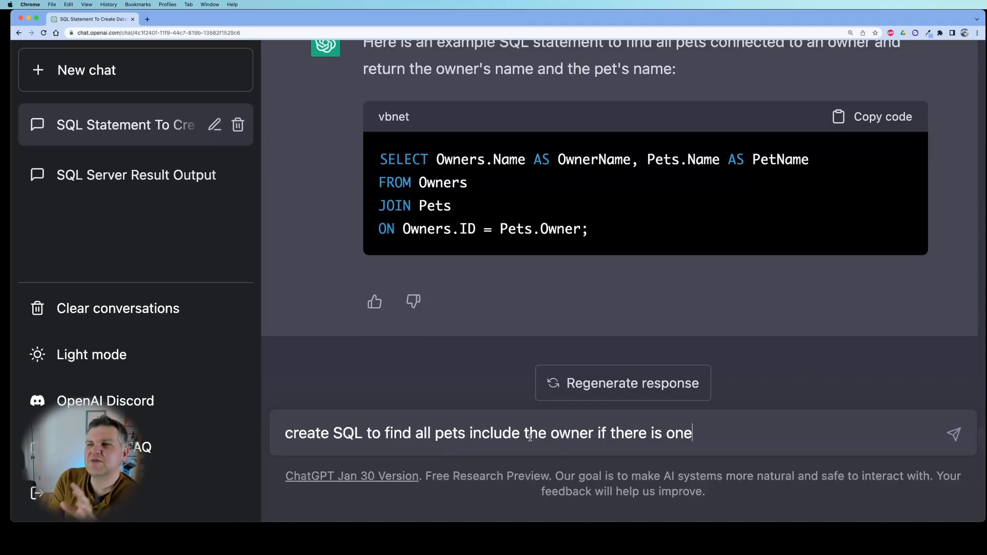
left_click(955, 434)
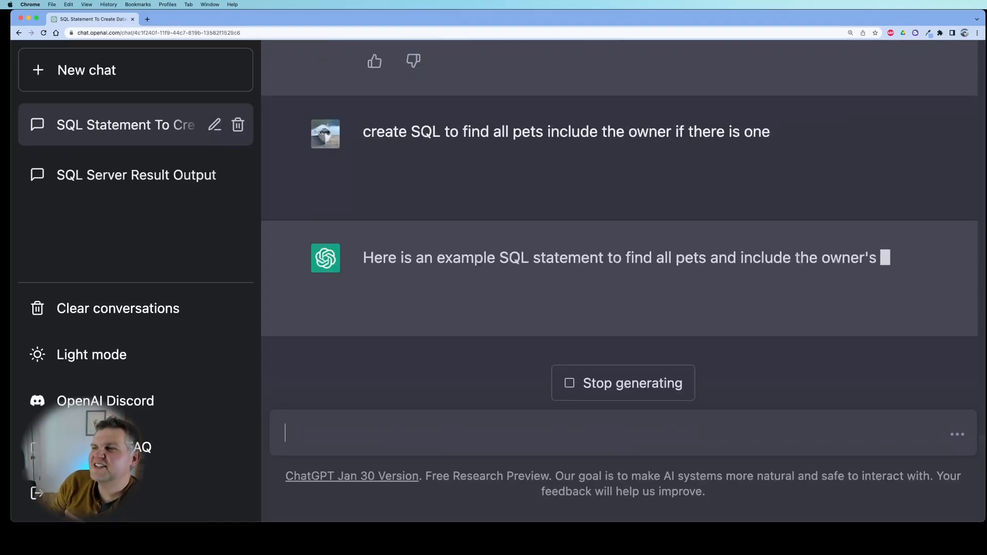
scroll("down", 3)
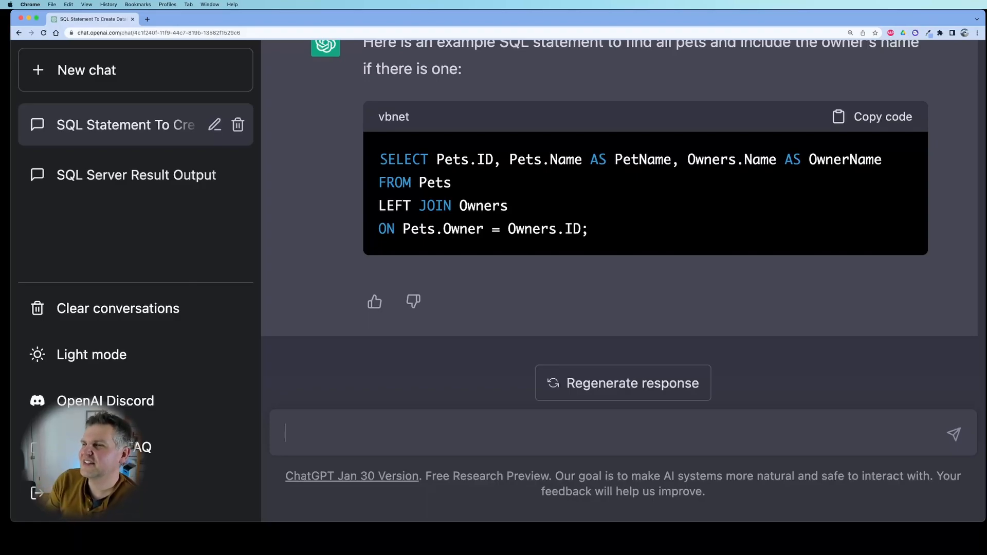
Run the LEFT JOIN in the SQL Server chat, listing six pets including ownerless Lonely.
left_click(127, 175)
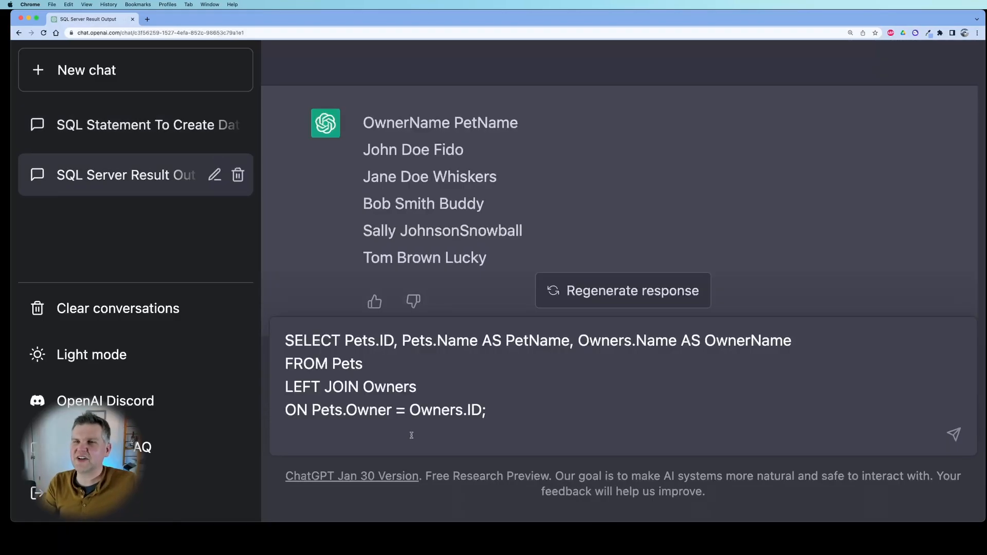
left_click(623, 290)
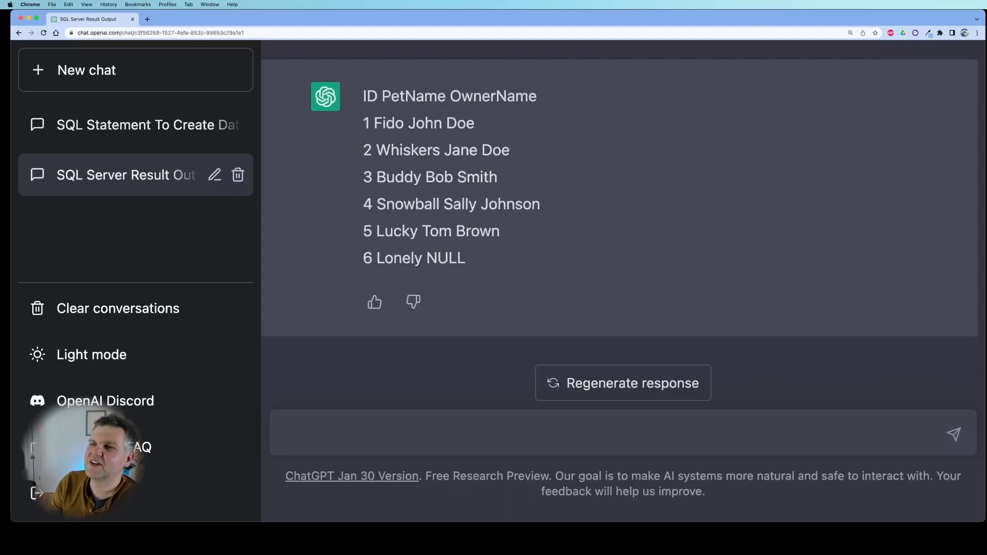
left_click(127, 125)
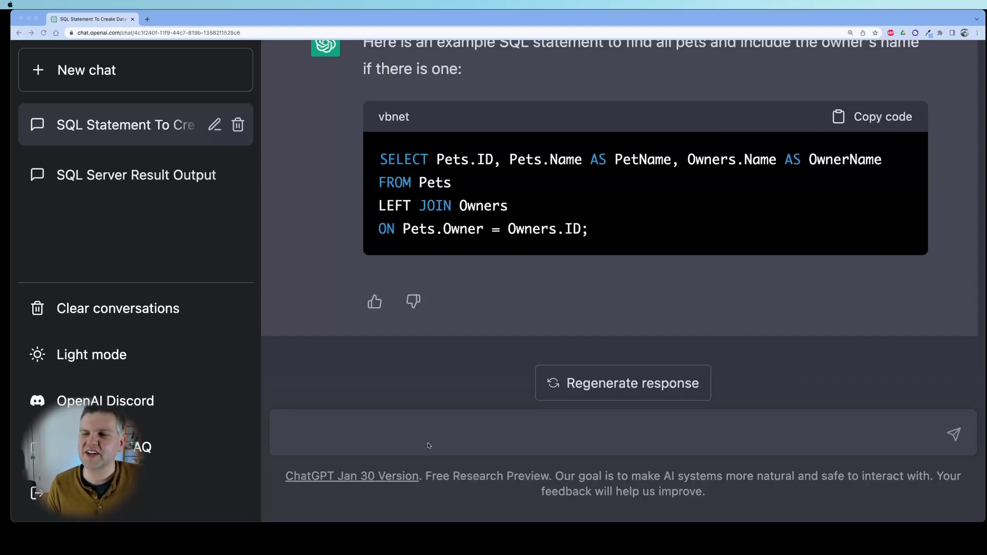
Request a stored procedure returning a pet's birthdate and age, then send it to the SQL Server chat.
type("create code for a stored procedure to return the pets birthdate and age of a pet in years, given the pet's name as an input")
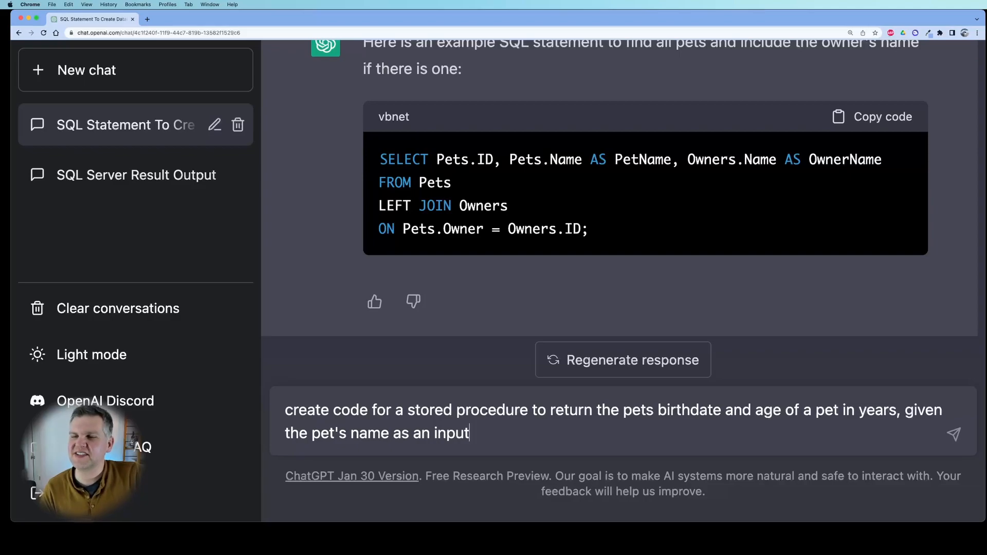
key("Enter")
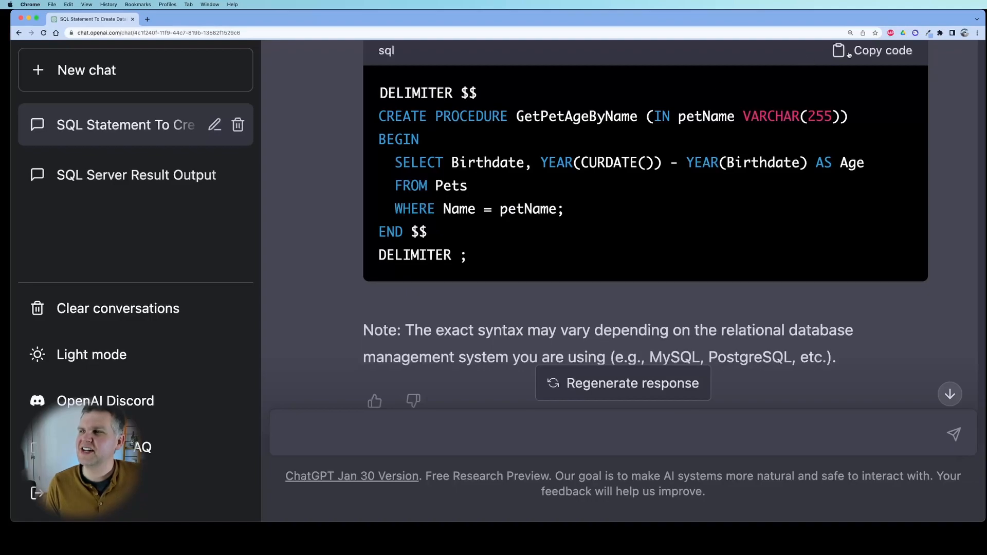
left_click(136, 175)
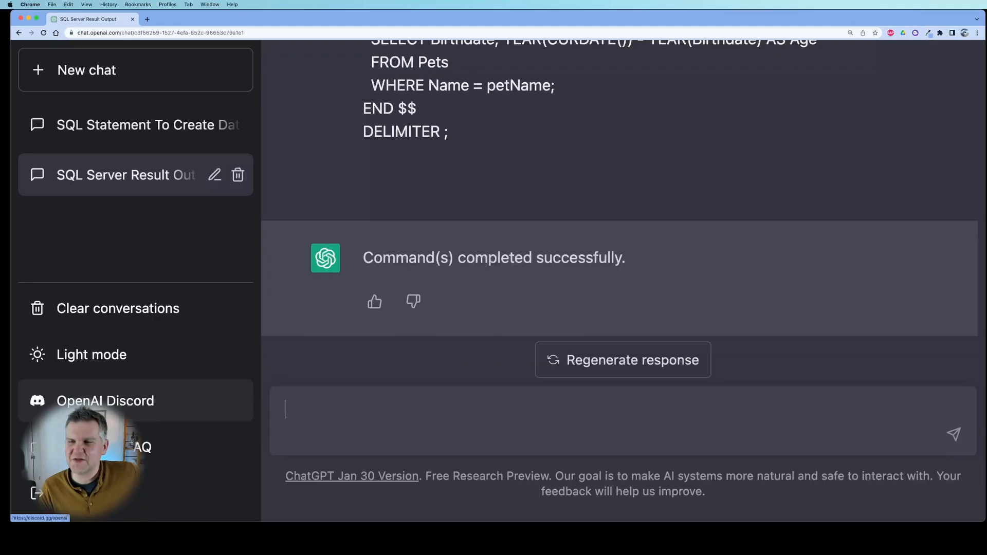
Run CALL GetPetAgeByName('Lonely'); and highlight the returned birthdate 2015-06-01 (age 8).
type("CALL GetPetAgeByName('Lonely');")
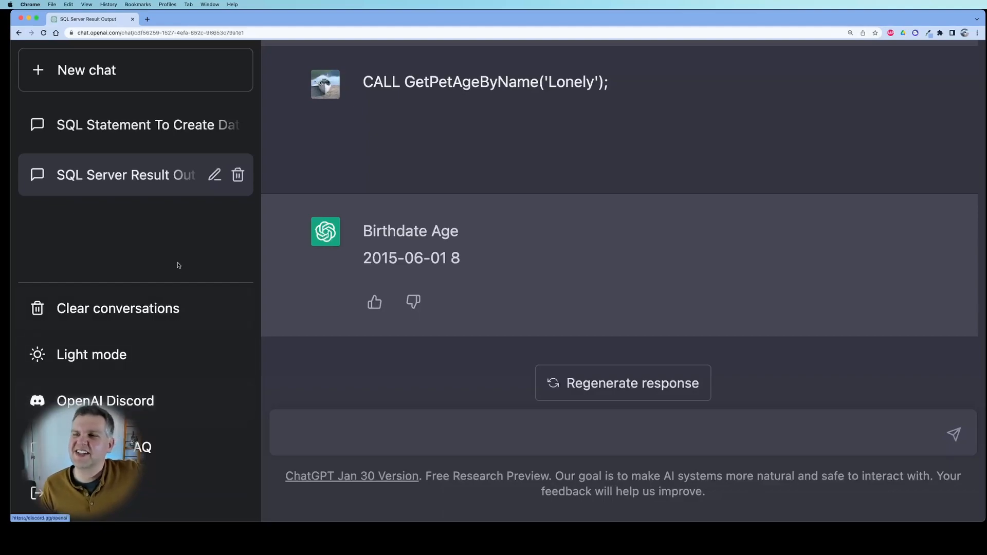
left_click_drag(363, 258, 451, 258)
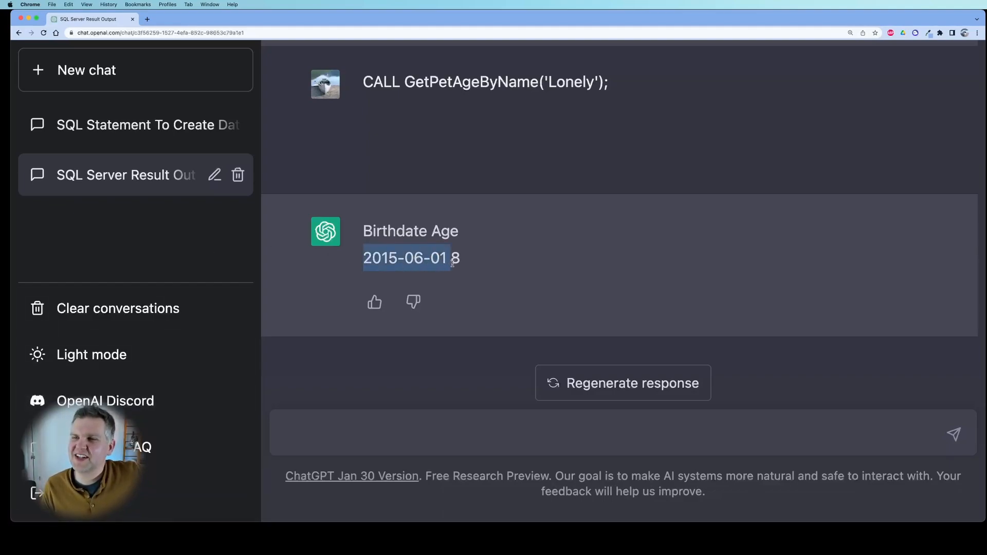